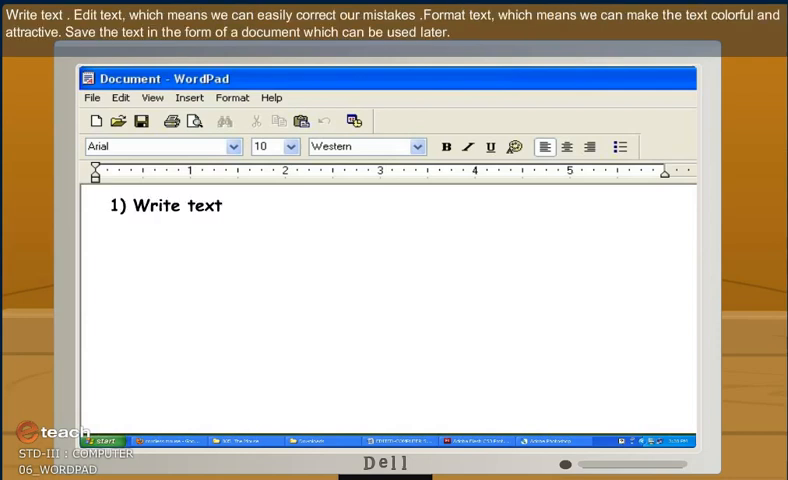
Write the numbered points on editing, formatting and saving text as a document
text(2) Edit text, which means we can easily correct our mistakes.)
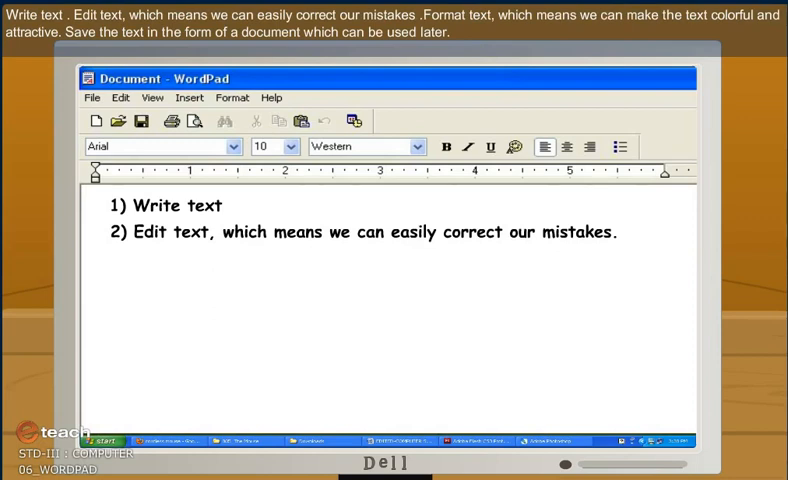
text(3) Format text, which means we can make the text colorful and attractive.)
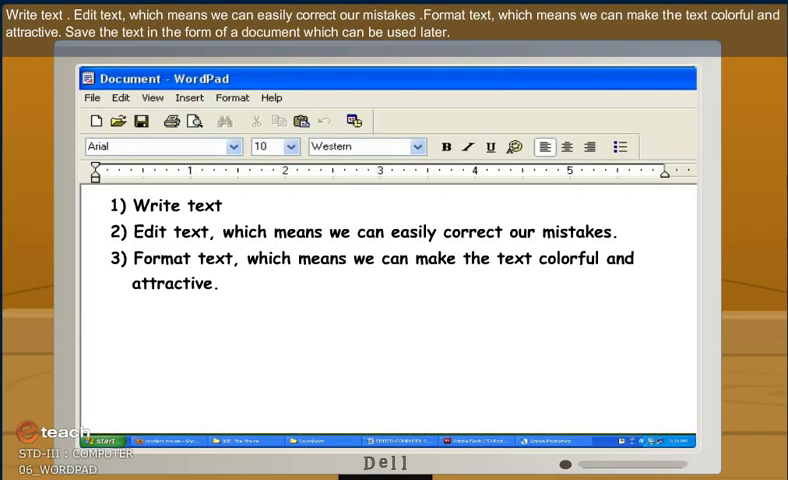
text(4) Save the text in the form of a document which can be used later.)
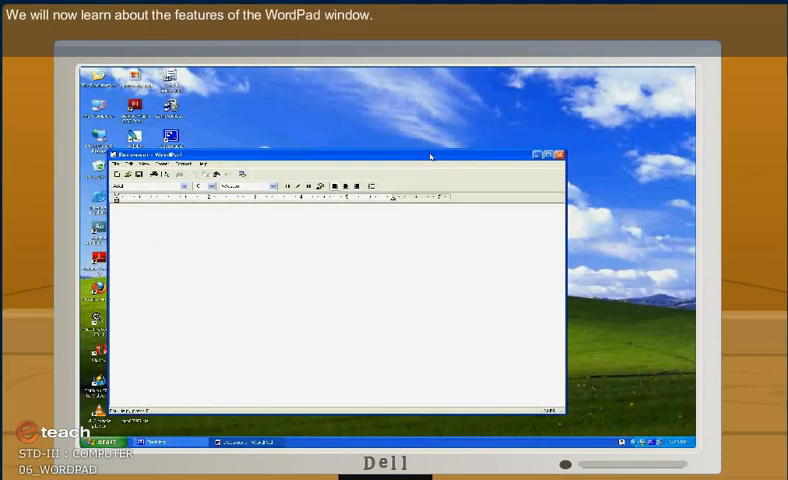
Maximize the WordPad window to fill the screen and continue the lesson
click(552, 156)
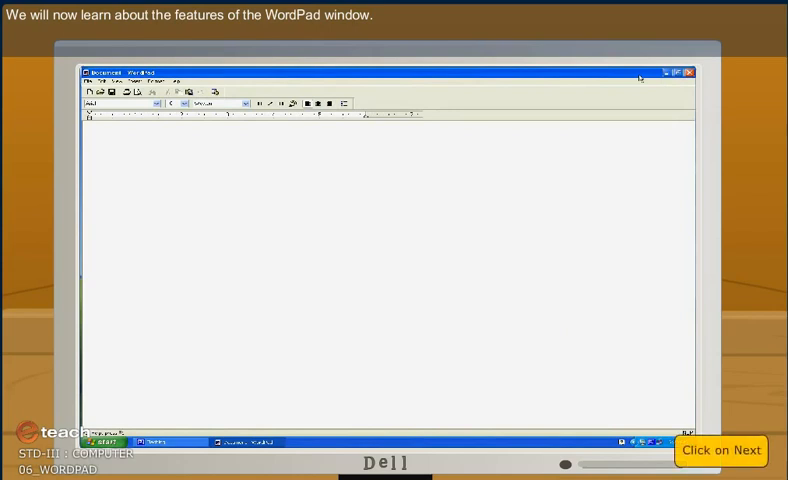
click(720, 450)
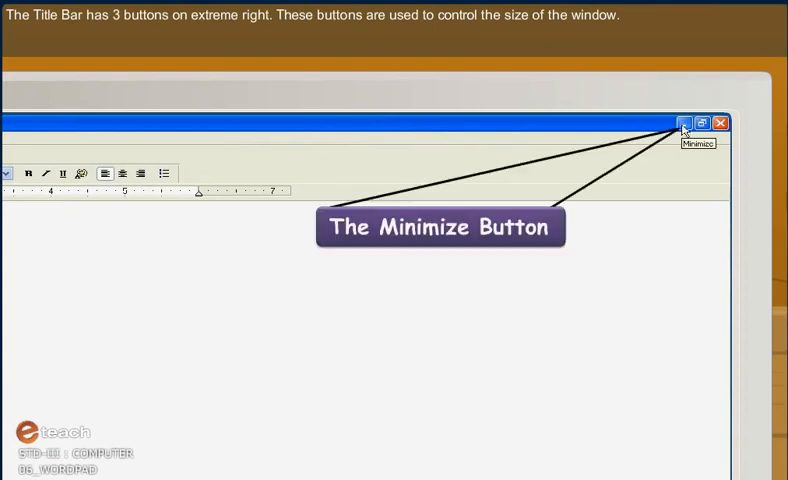
mouse_move(702, 122)
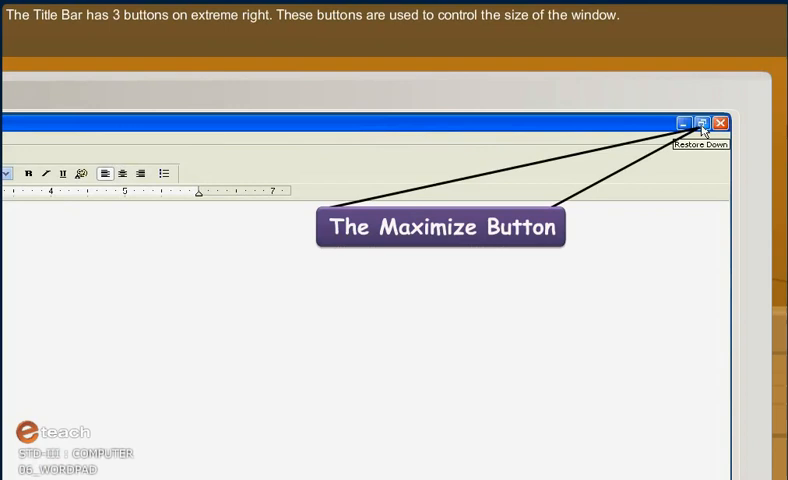
mouse_move(720, 122)
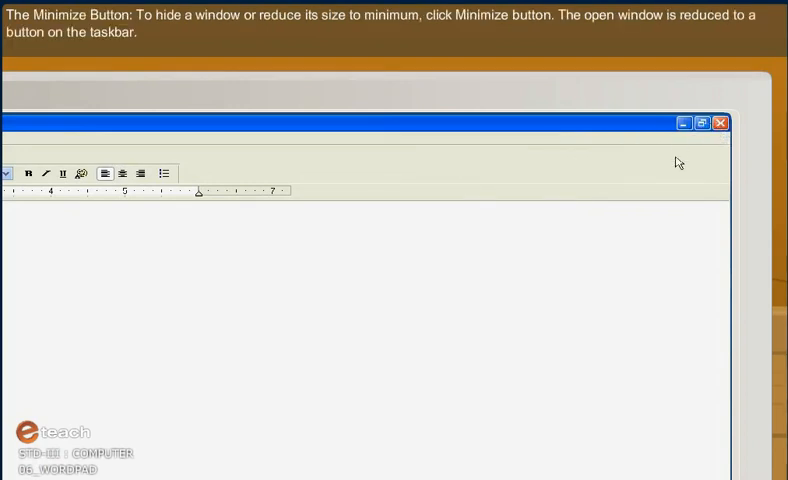
mouse_move(684, 122)
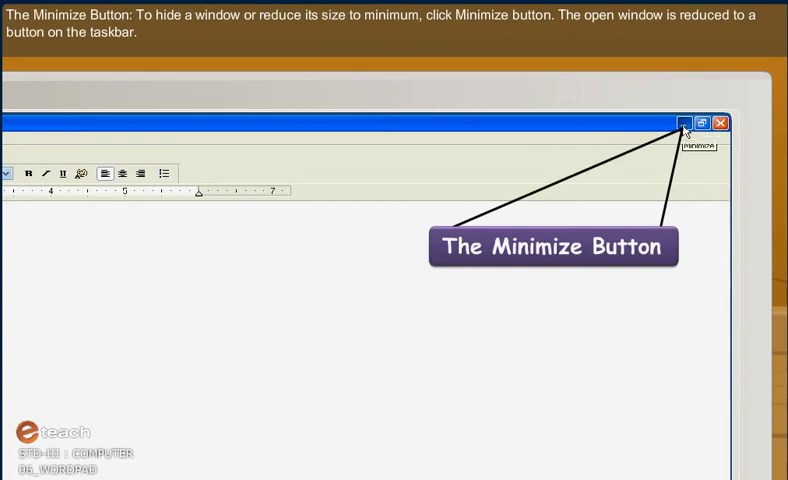
Minimize WordPad to the taskbar, then restore it onto the desktop
click(684, 122)
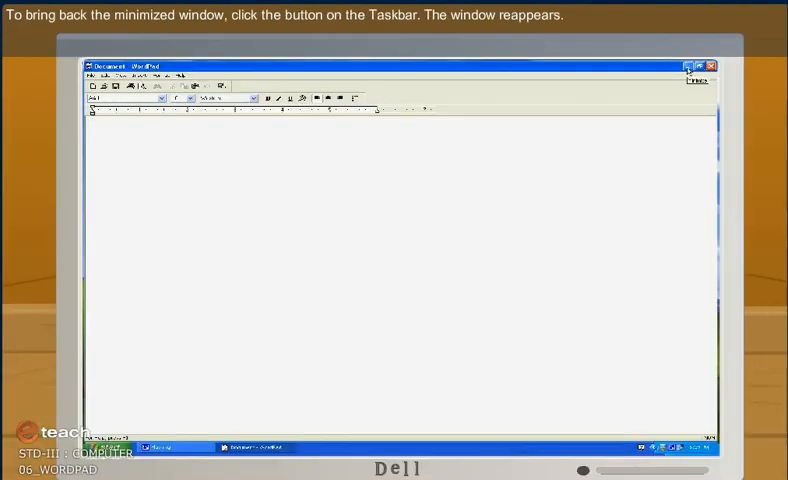
click(688, 66)
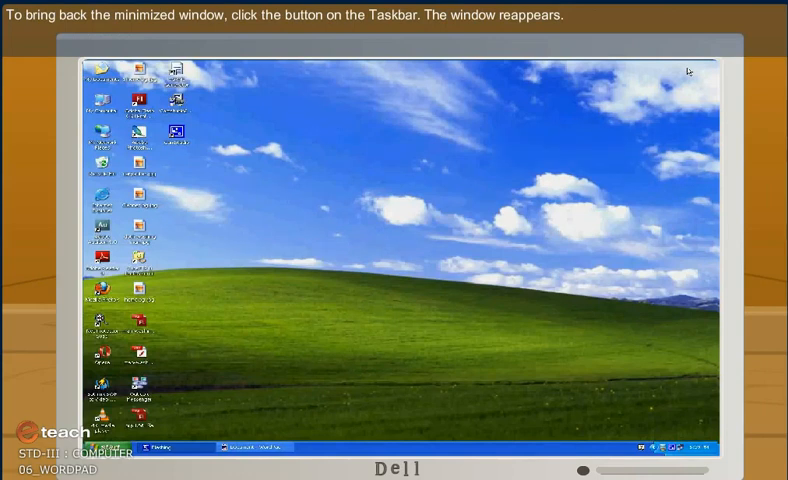
click(256, 446)
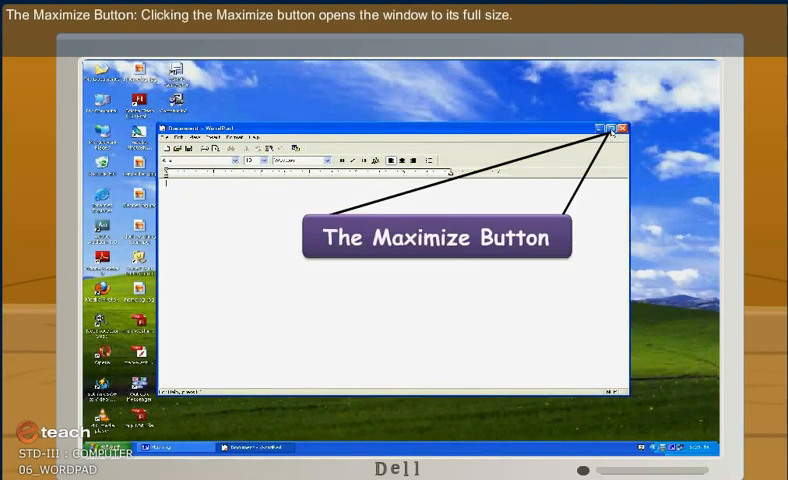
click(612, 128)
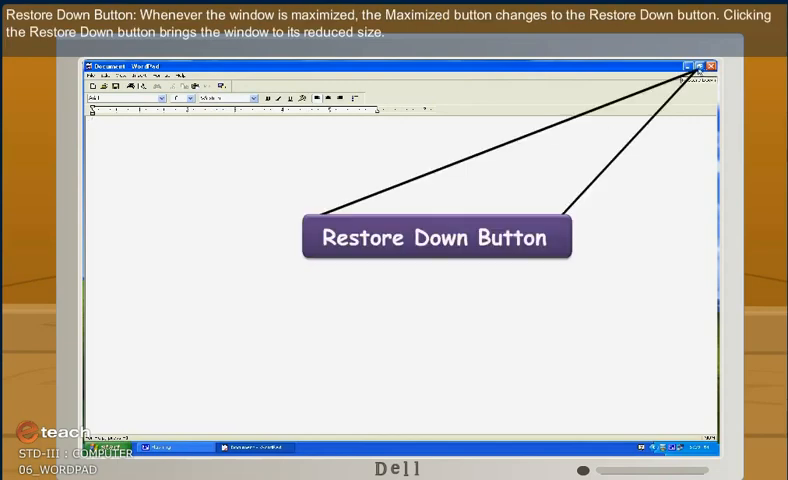
click(698, 64)
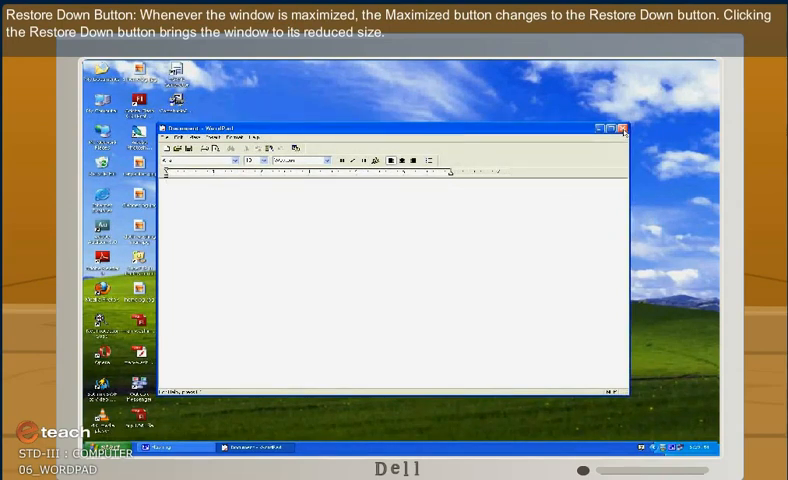
mouse_move(640, 244)
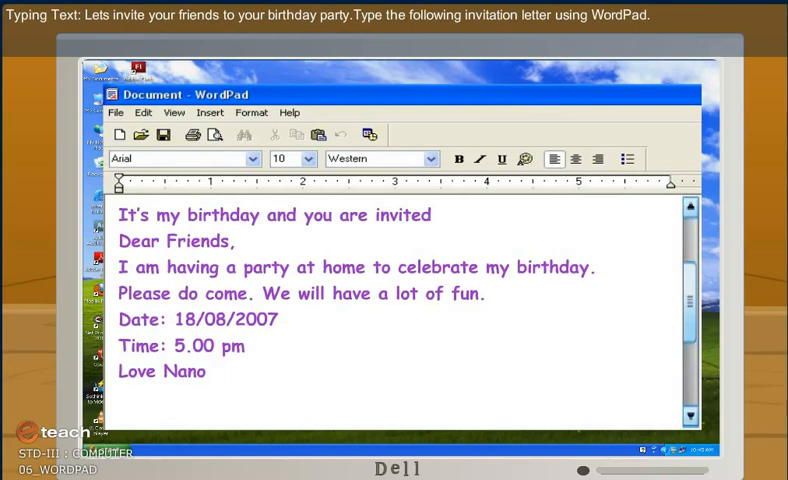
Write 'I am having a party at home to celebrate my birthday. Please do come.' letting word wrap break the line
click(200, 370)
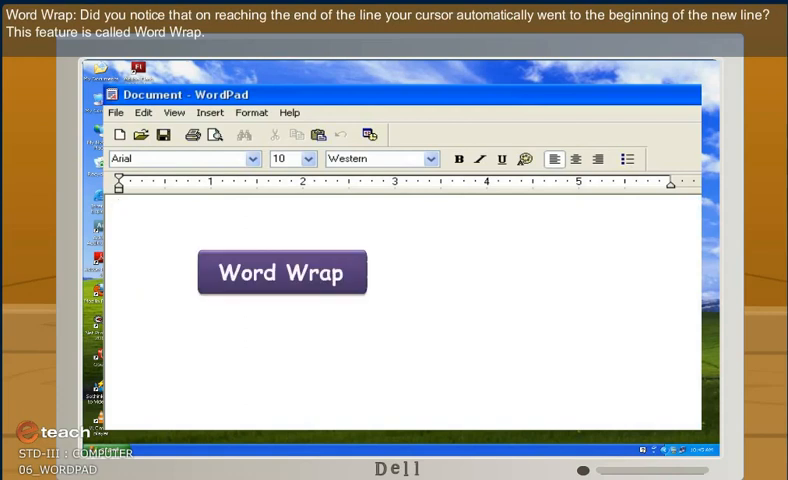
text(I am having a)
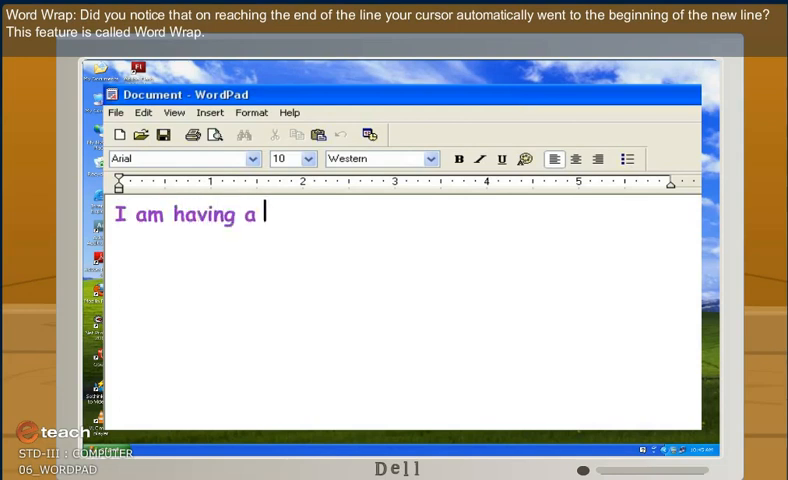
text(party at home to celebrate my birthday. P)
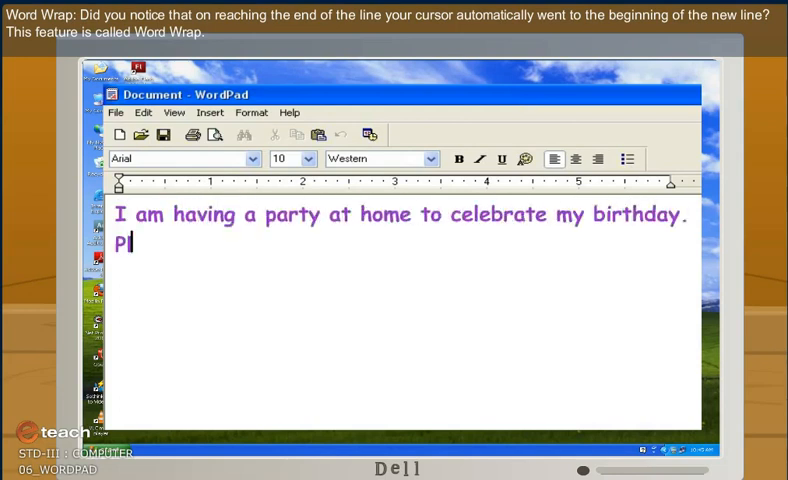
text(lease do come.)
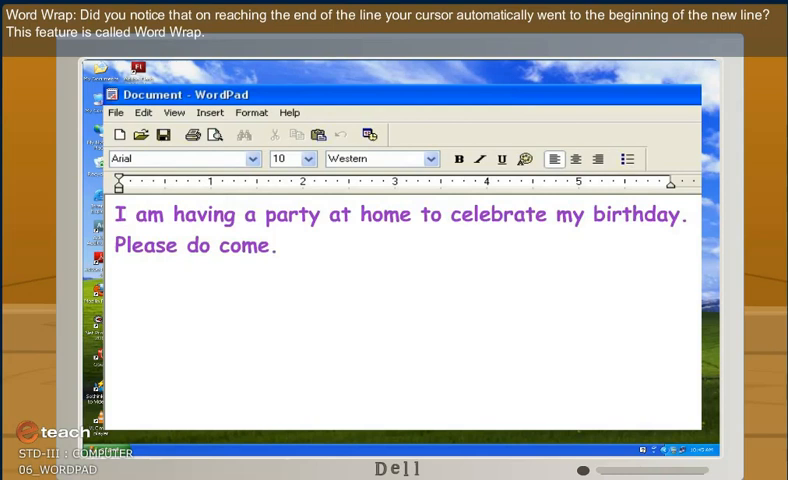
click(278, 244)
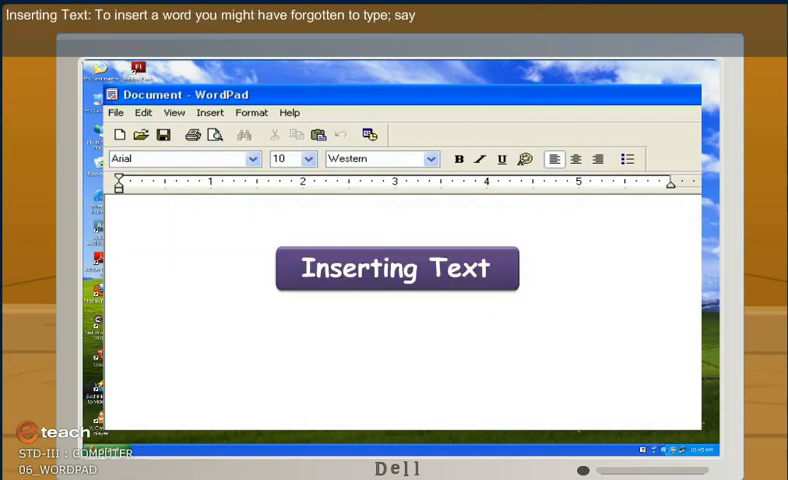
text(It's birthday)
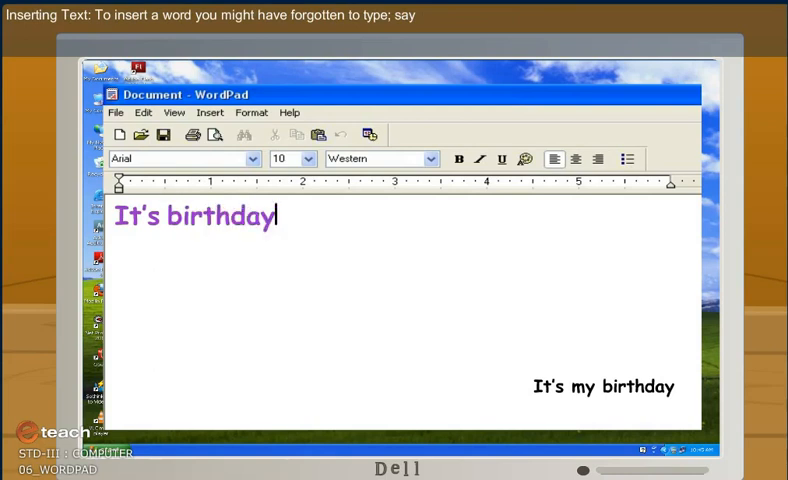
text(my)
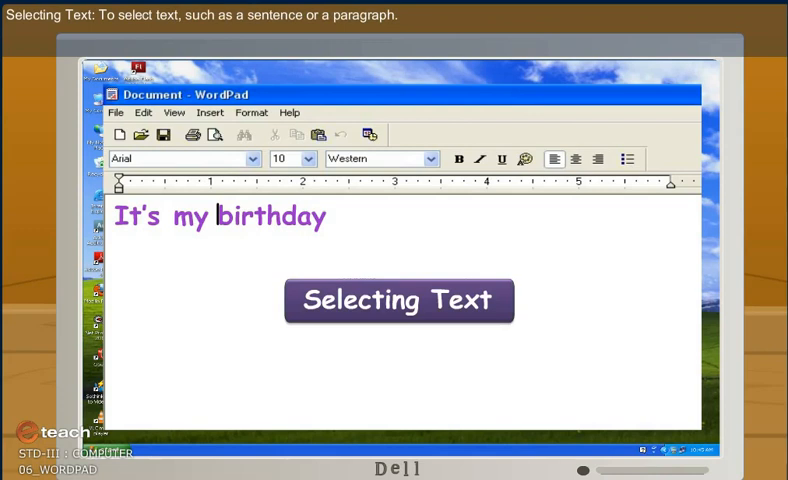
drag(114, 216, 202, 216)
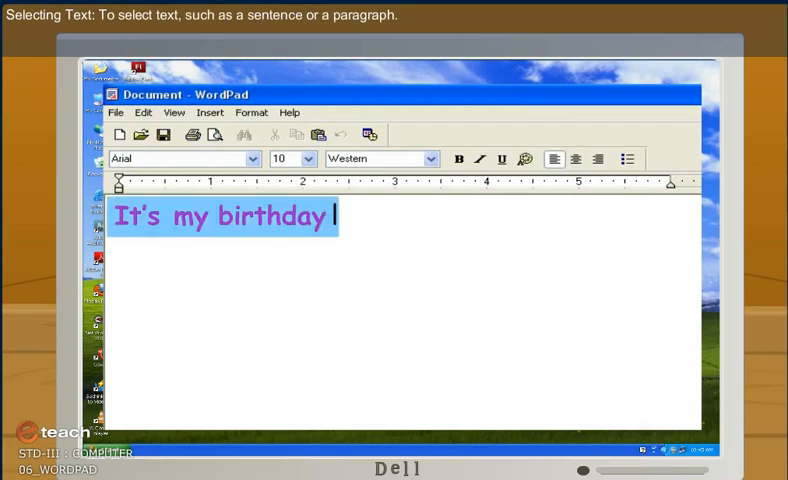
double_click(268, 216)
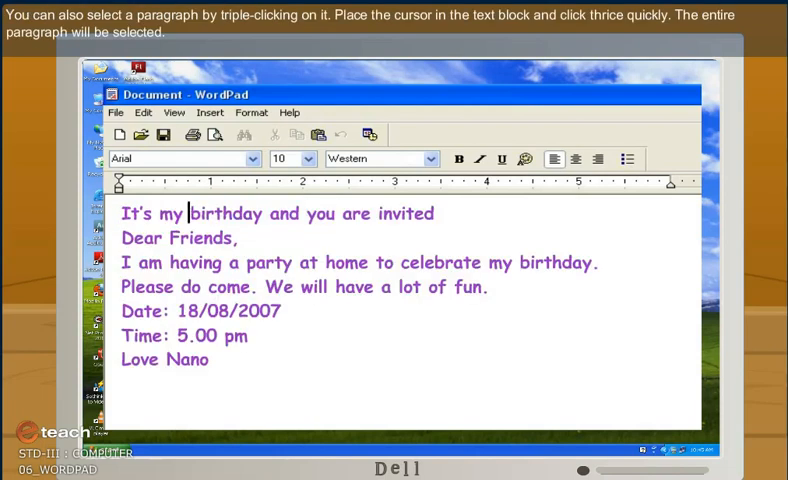
double_click(228, 212)
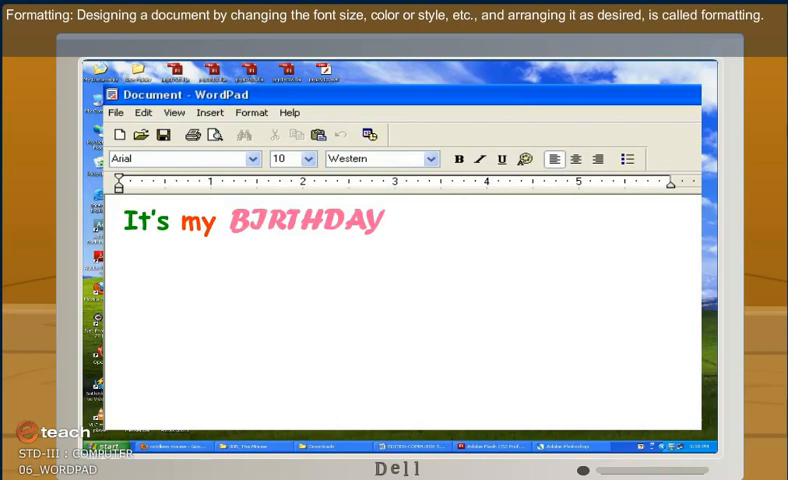
Delete the formatted 'It's my BIRTHDAY' sample, leaving a blank document
click(118, 220)
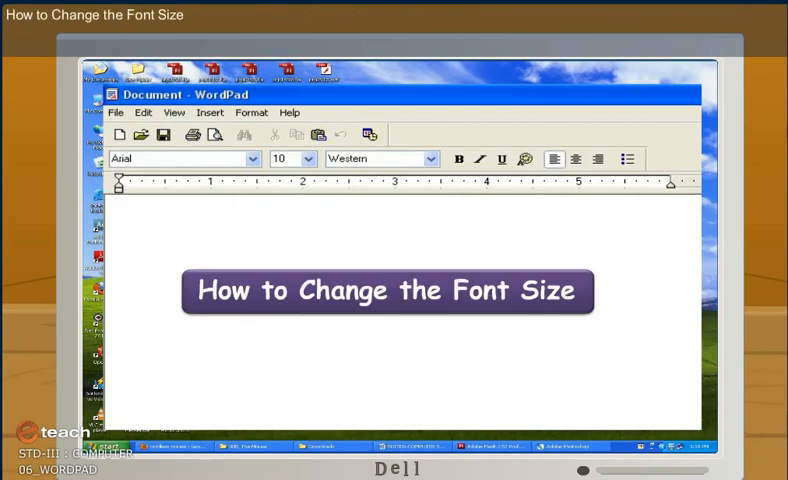
Give the selected 'Dear Friends' heading a larger font size from the size list
click(116, 216)
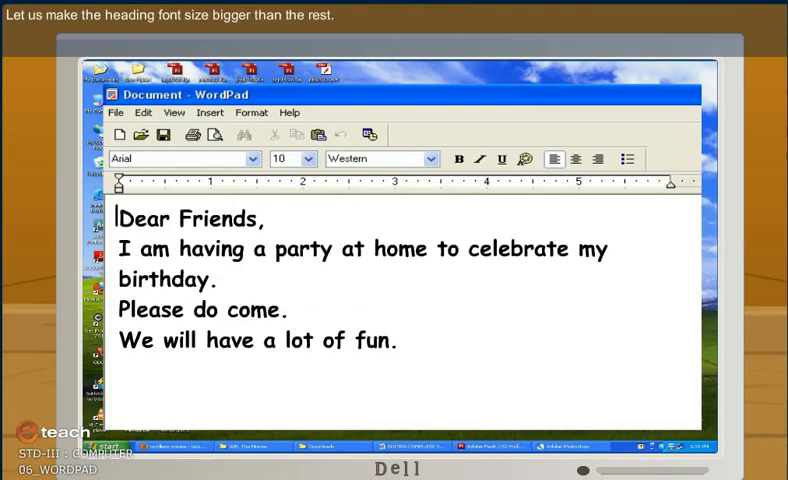
click(308, 158)
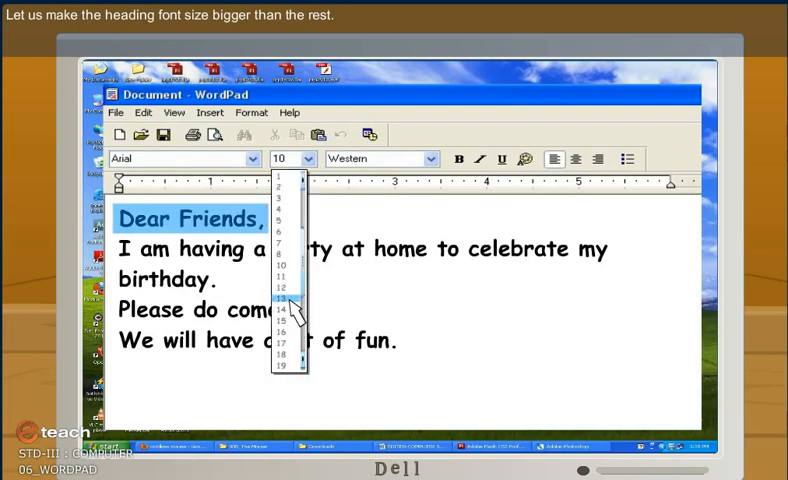
click(284, 300)
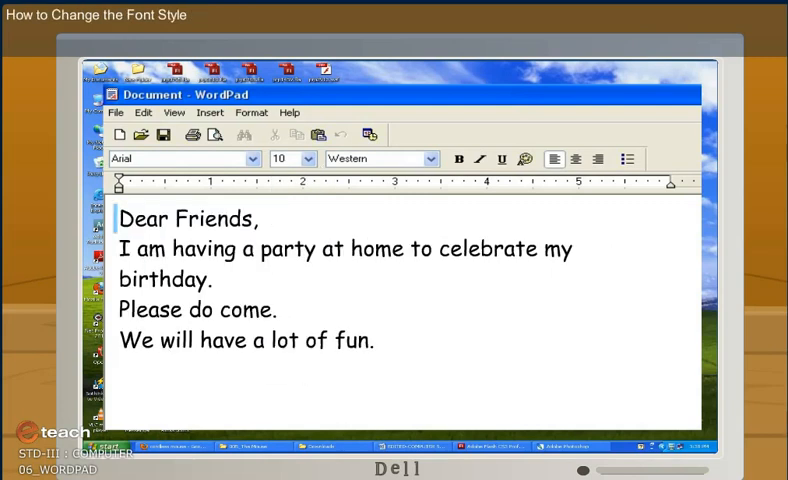
click(252, 158)
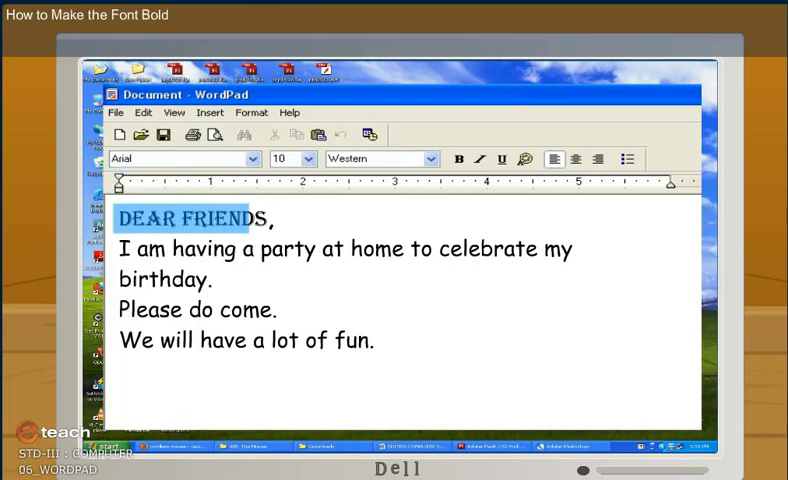
Apply bold, italic and underline to DEAR FRIENDS and choose a colour for it
click(460, 160)
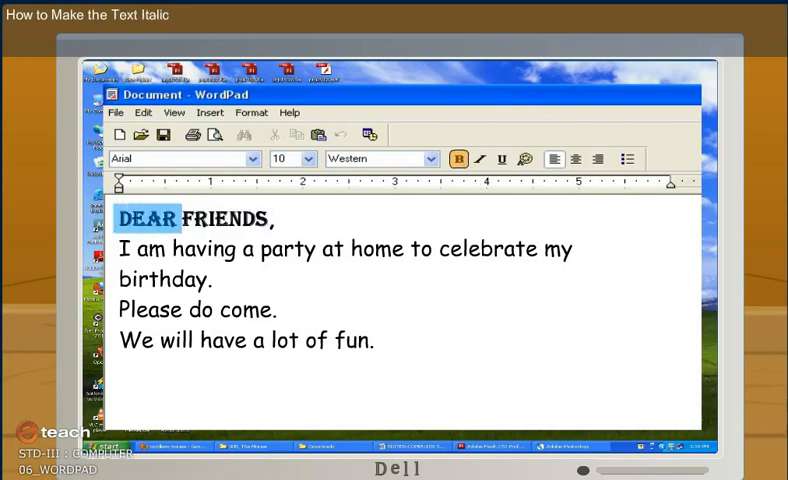
click(480, 158)
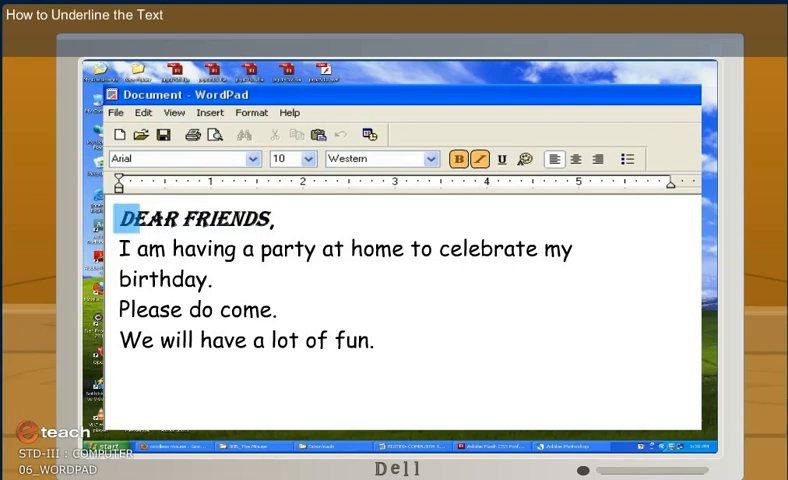
click(502, 160)
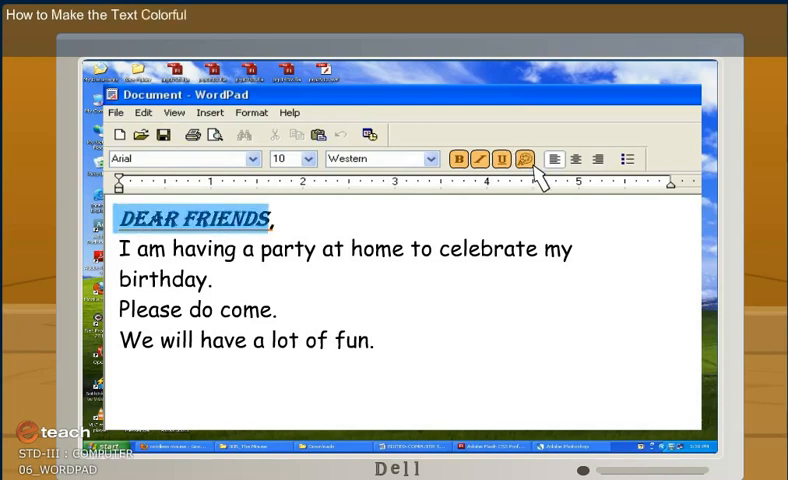
click(528, 160)
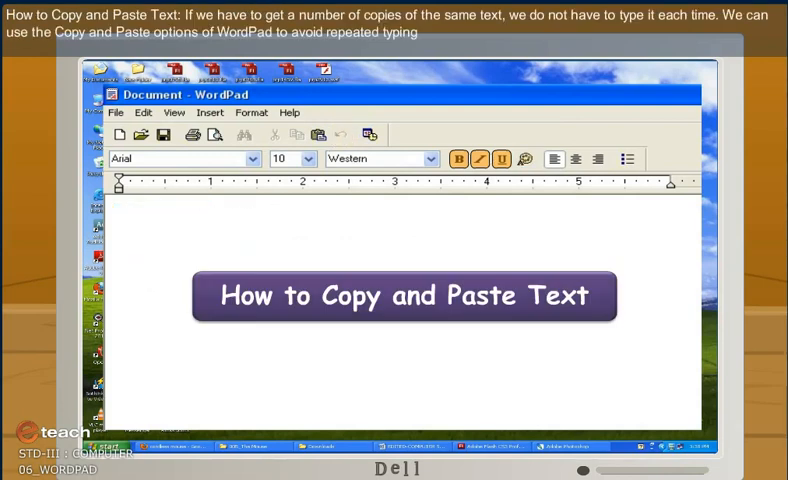
Copy the DEAR FRIENDS heading and paste it below the letter's last line
click(276, 216)
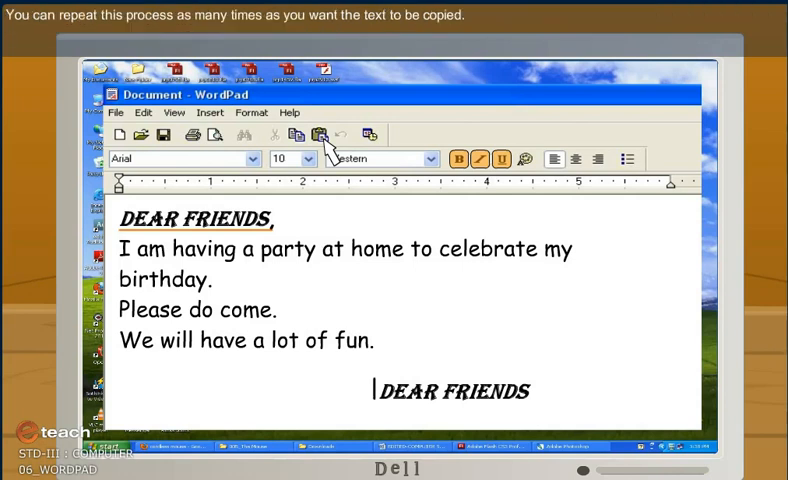
click(318, 134)
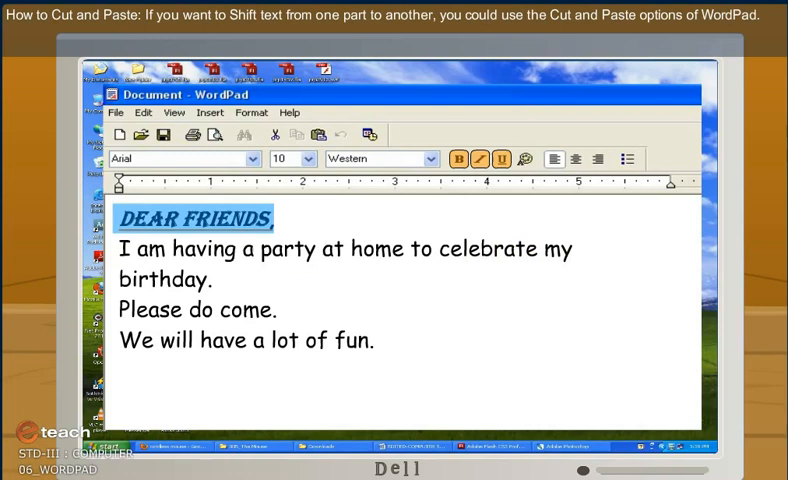
Cut the DEAR FRIENDS heading from the top and paste it below the letter
click(318, 136)
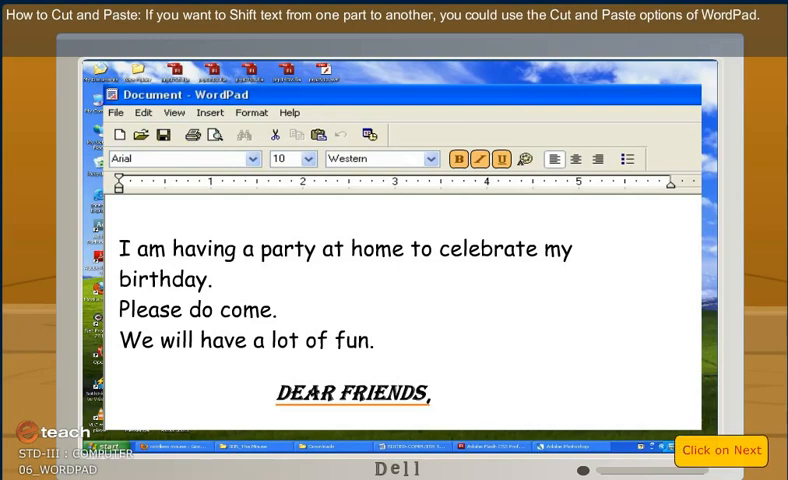
click(720, 450)
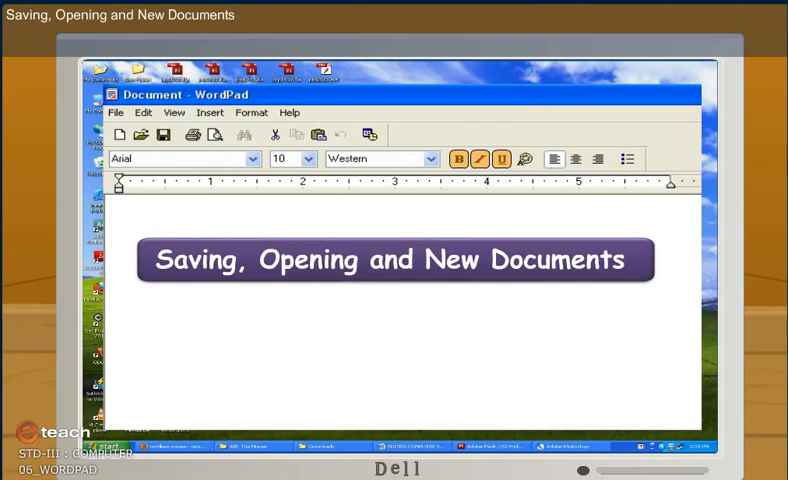
Save the birthday letter under the entered file name and reopen it via File > Open
click(272, 388)
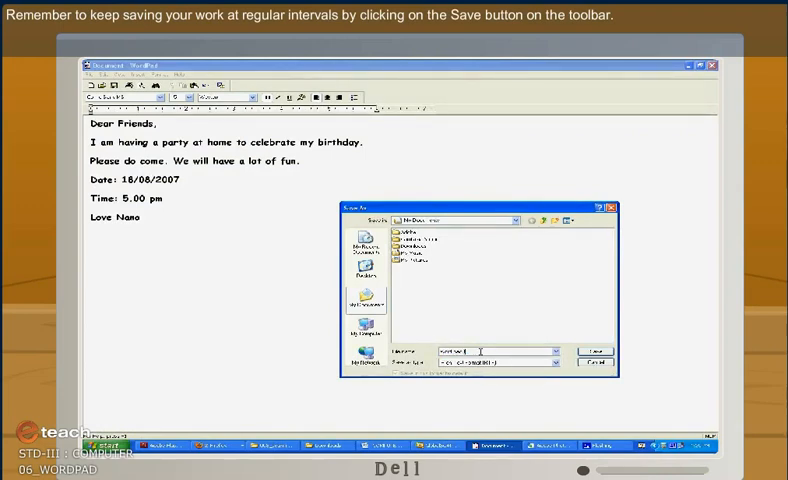
click(594, 348)
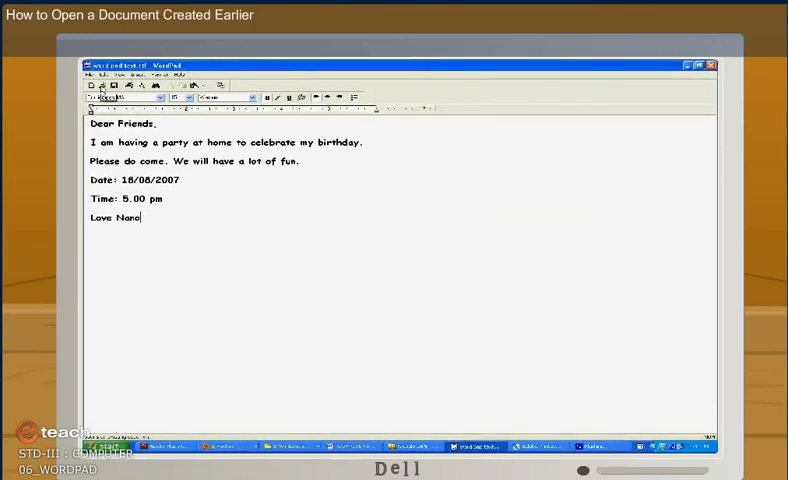
click(106, 84)
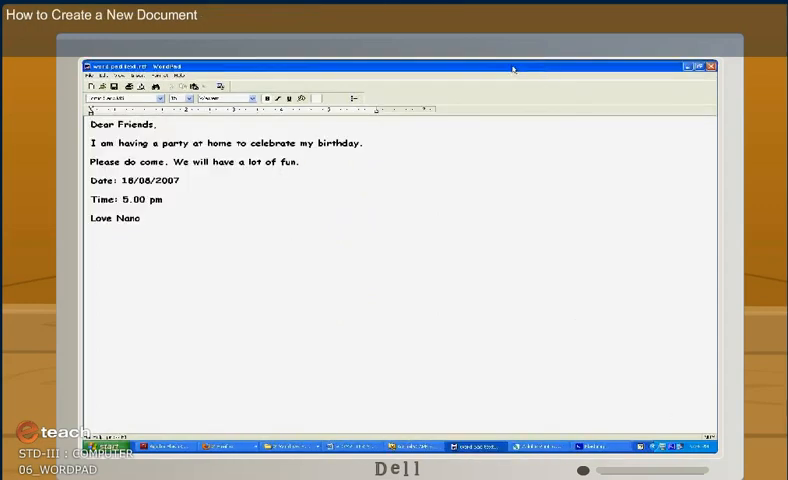
Start a new document and confirm its document type
click(92, 84)
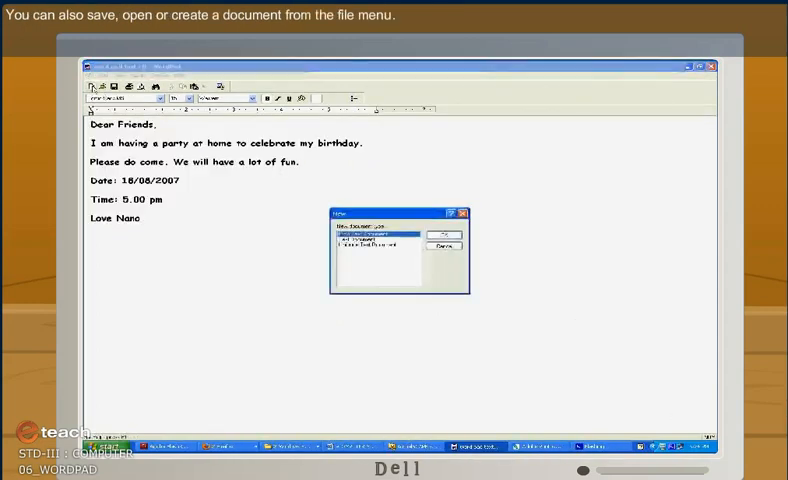
click(442, 234)
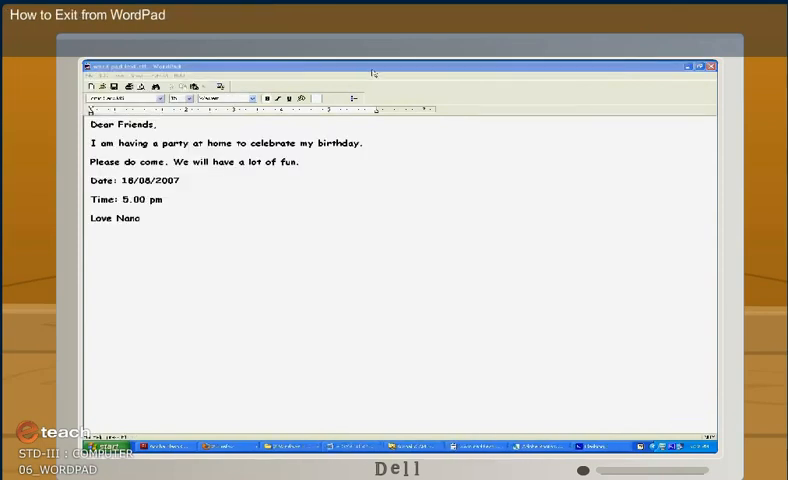
Exit WordPad via the File menu and the title-bar Close button, returning to the desktop
click(92, 76)
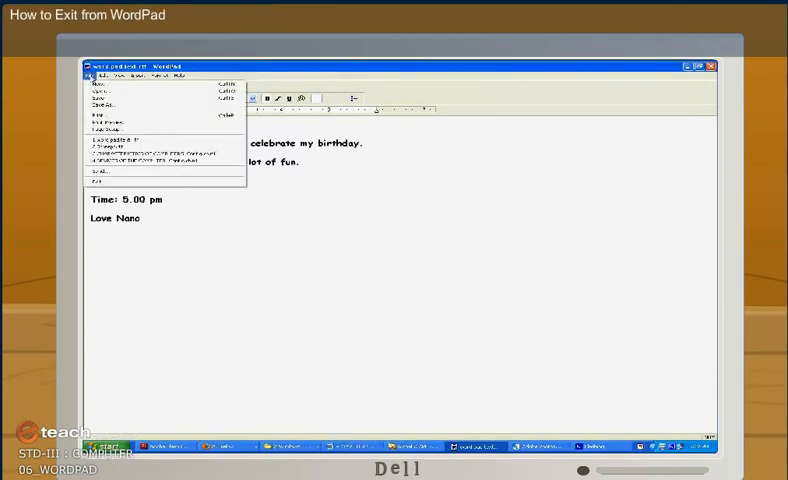
click(98, 182)
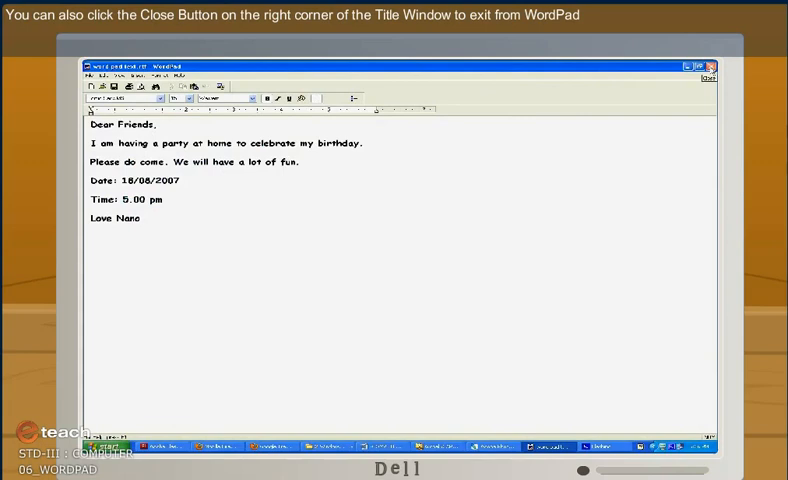
click(708, 66)
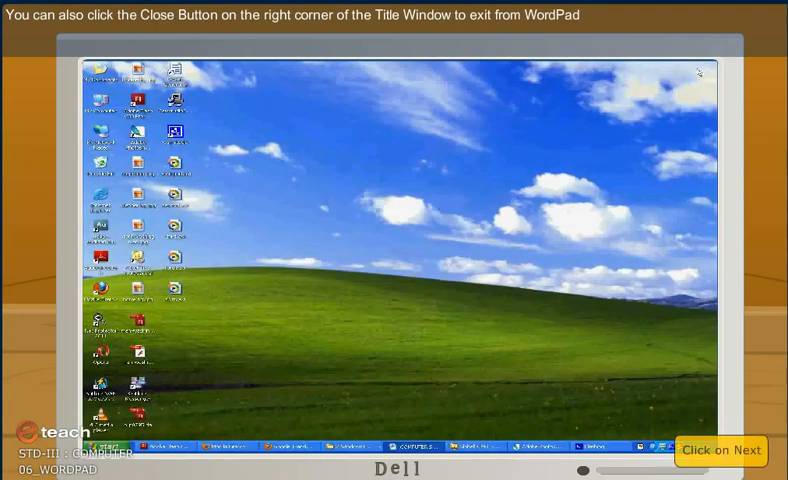